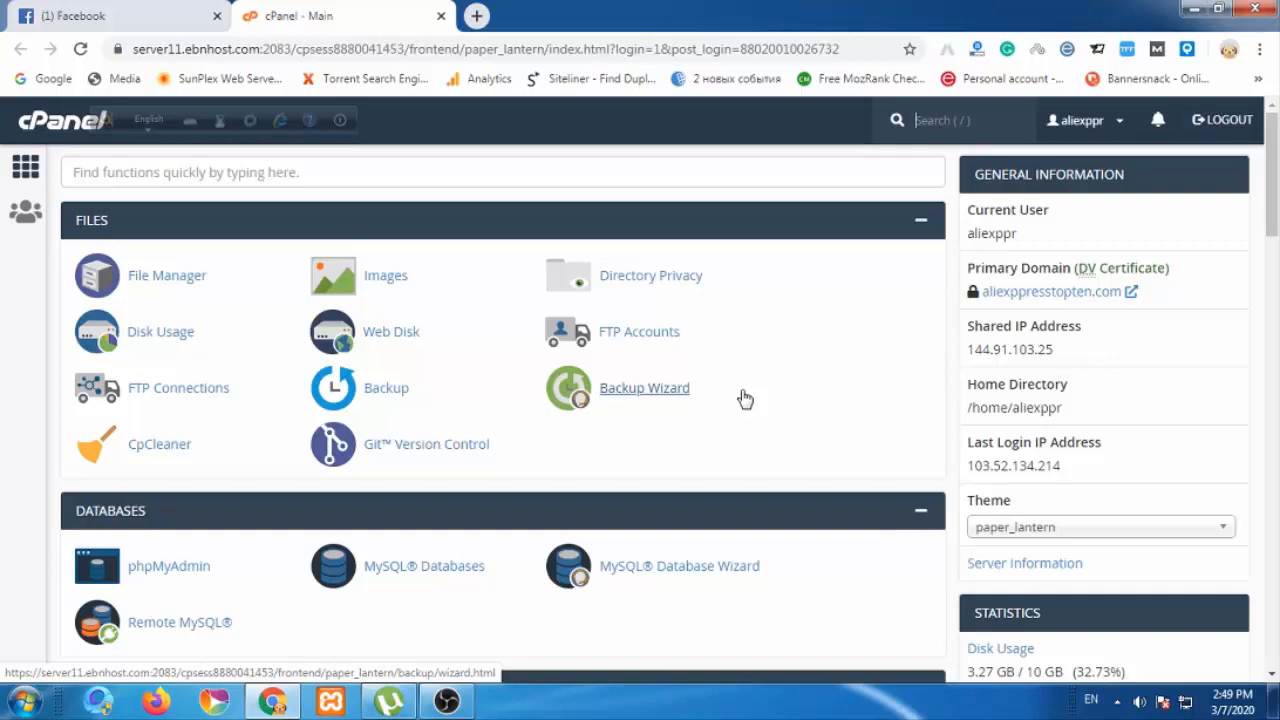
mouse_move(552, 340)
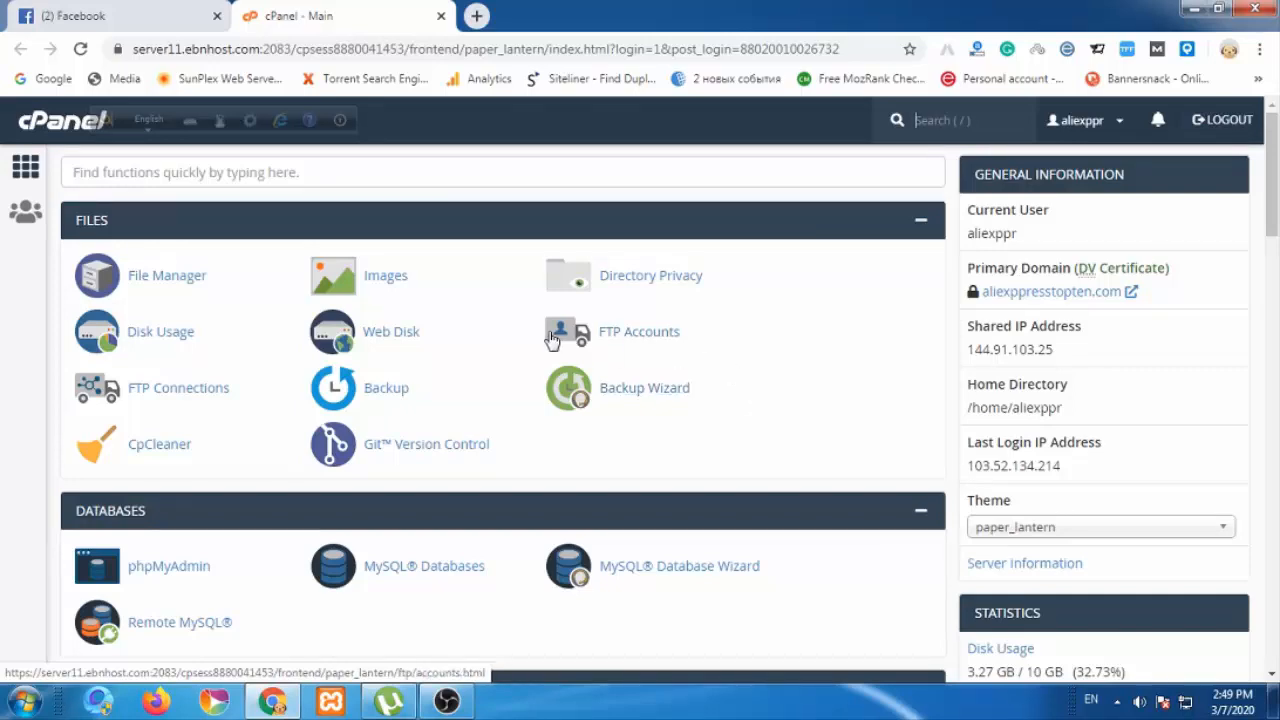
Launch File Manager from the Files section of the cPanel home page
scroll(down, 3)
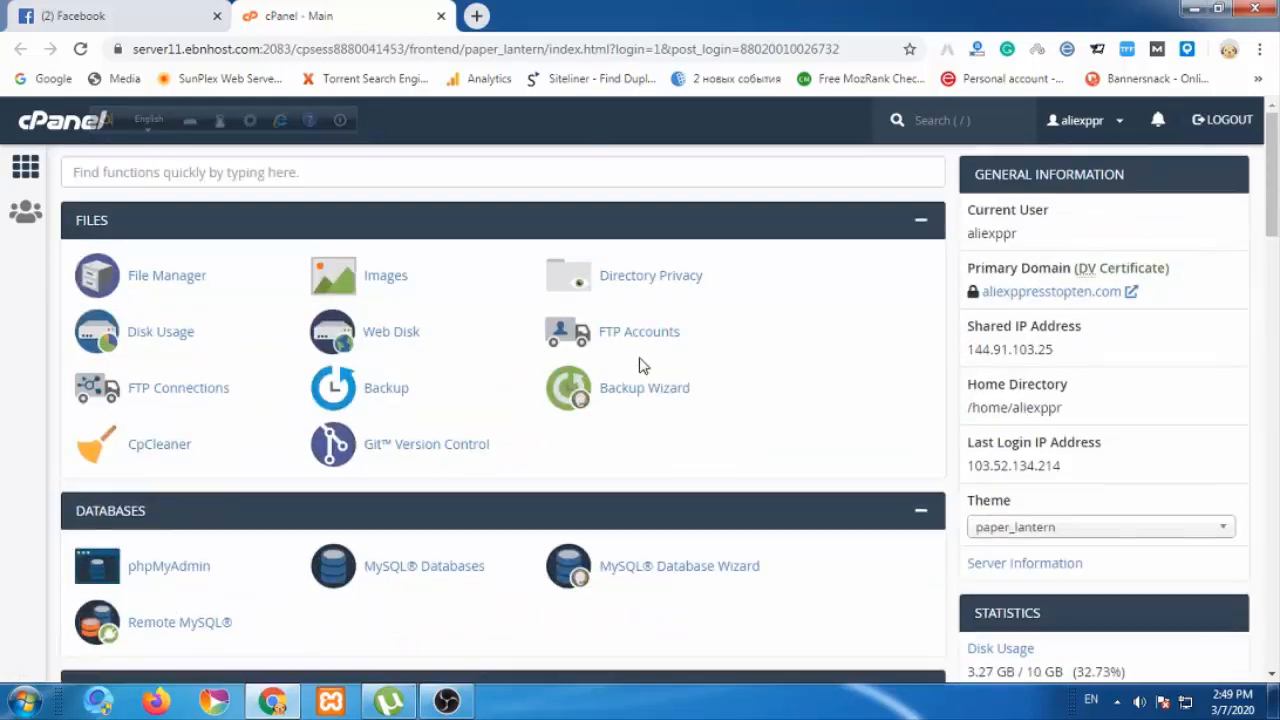
mouse_move(640, 332)
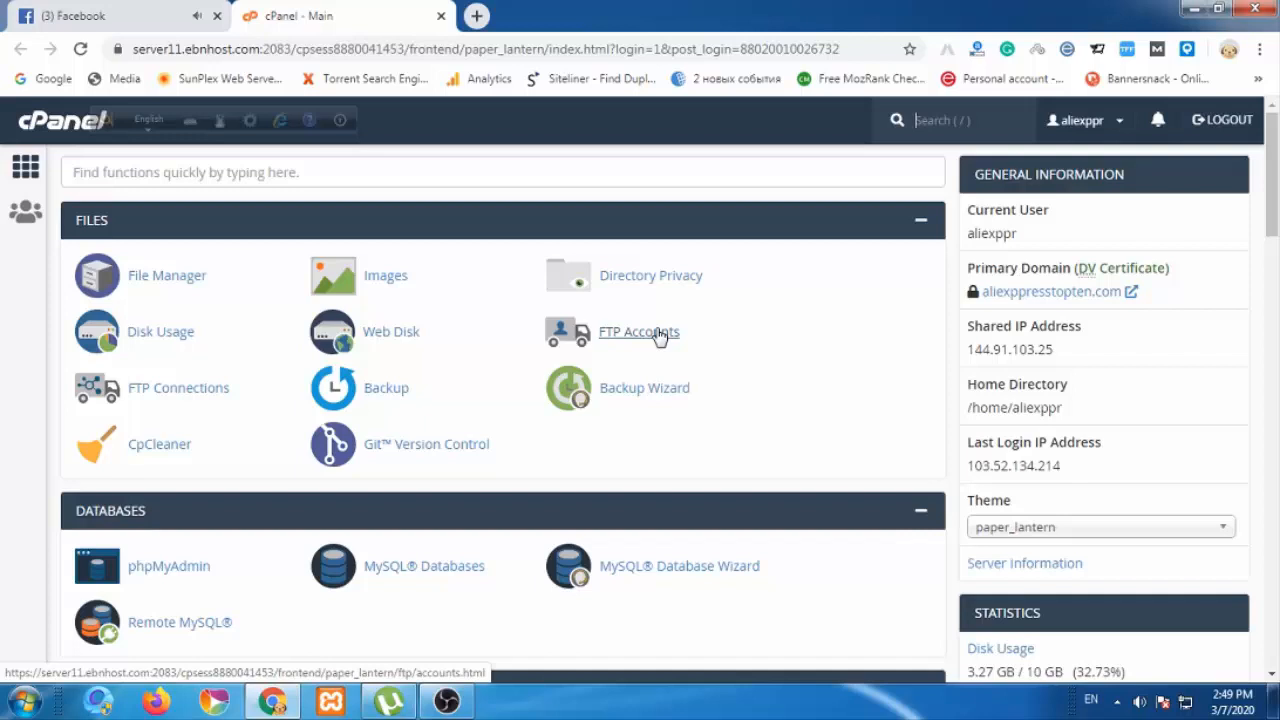
click(168, 276)
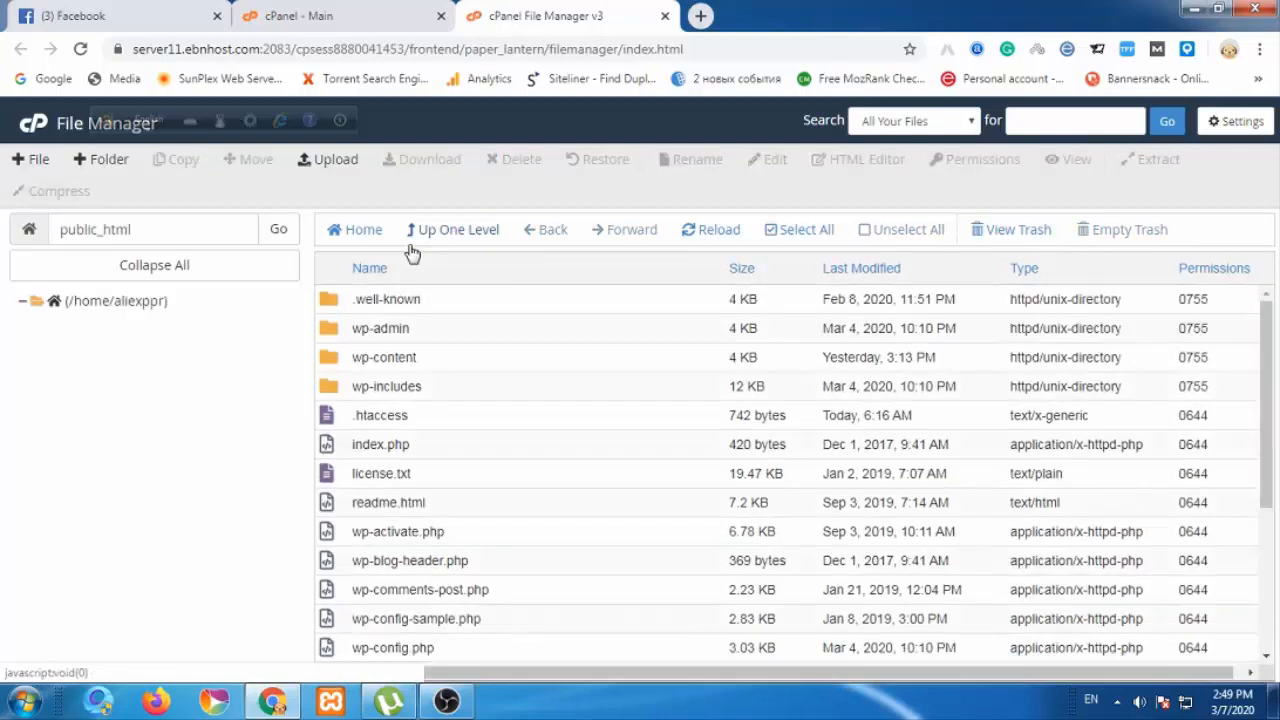
Locate wp-config.php in public_html and load it into the code editor
click(22, 300)
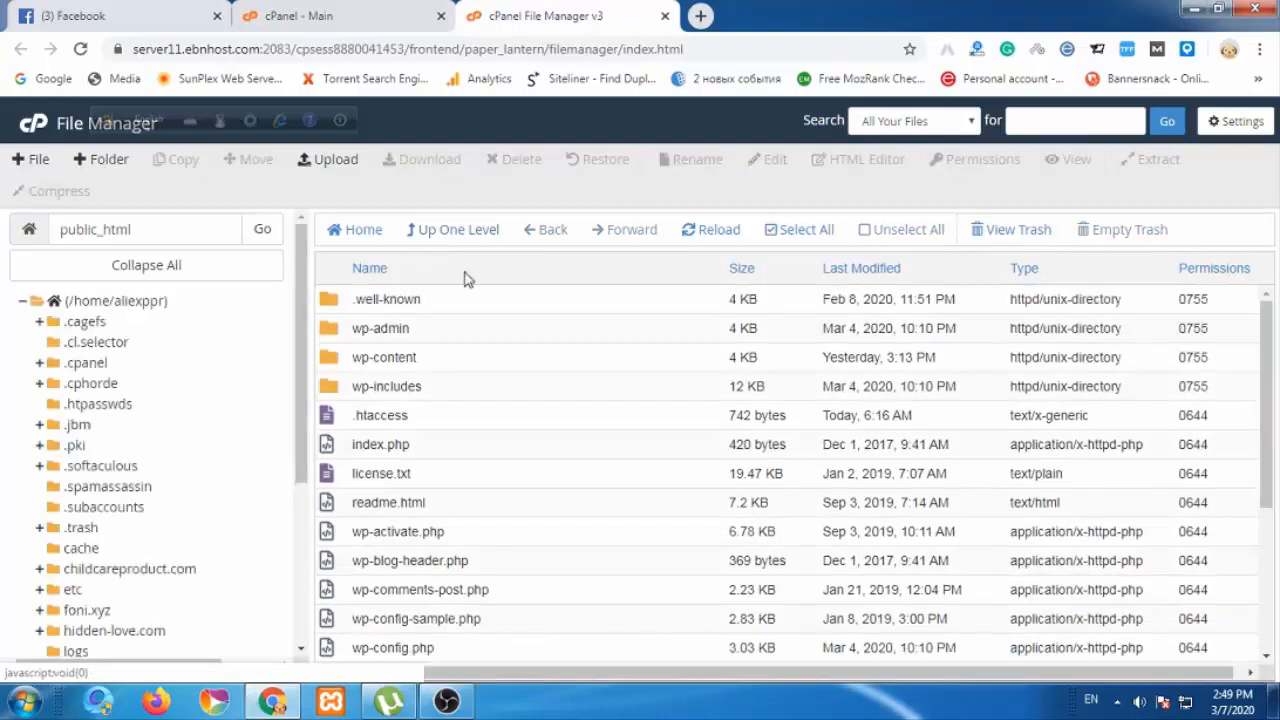
scroll(down, 3)
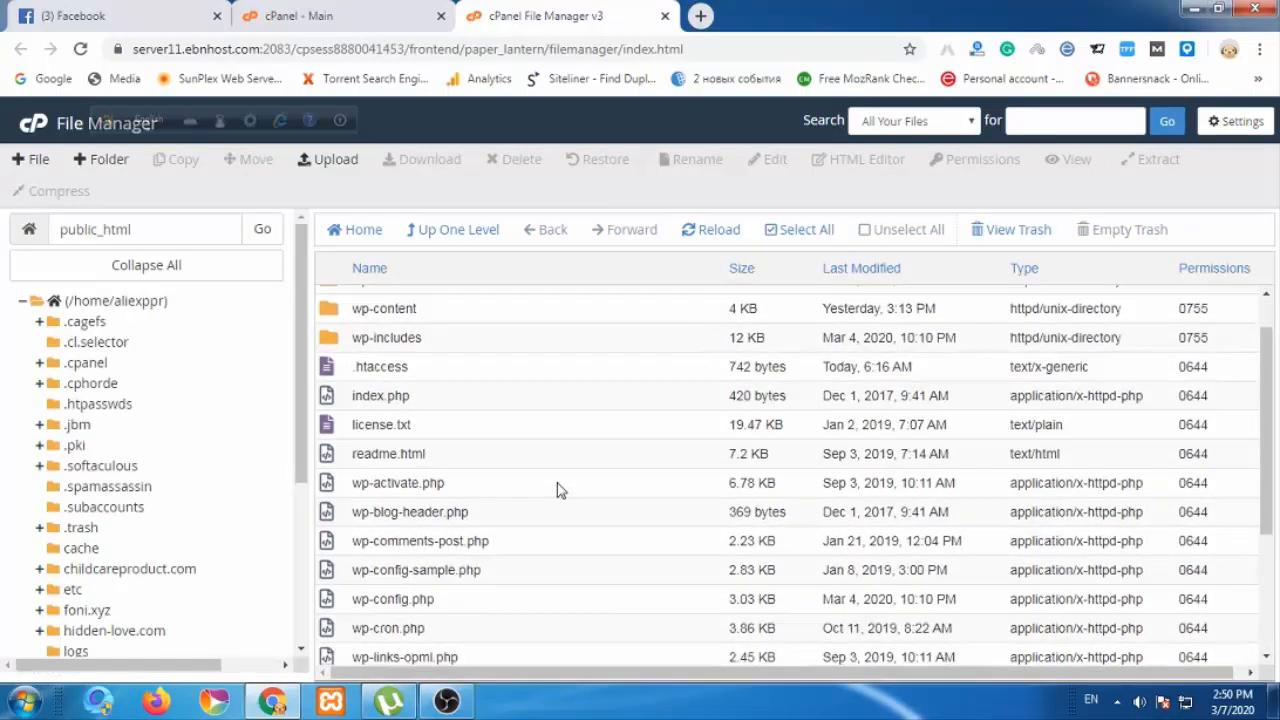
scroll(down, 3)
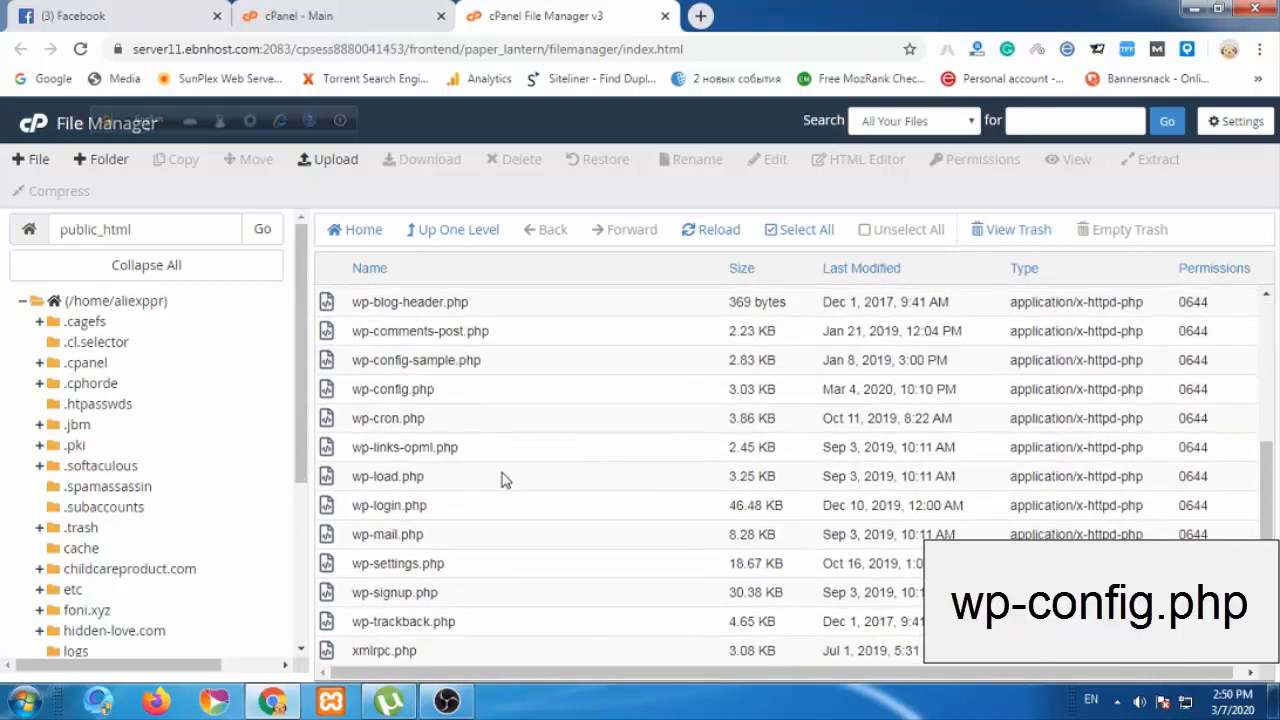
click(392, 388)
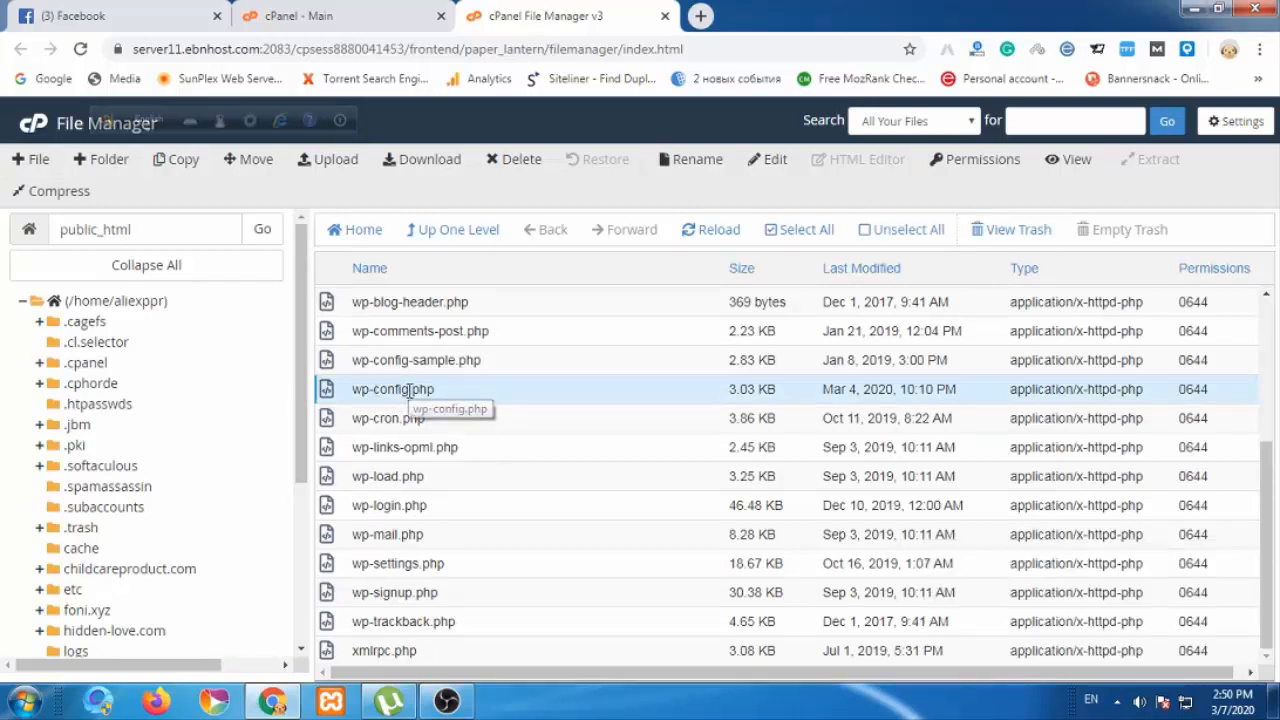
double_click(392, 388)
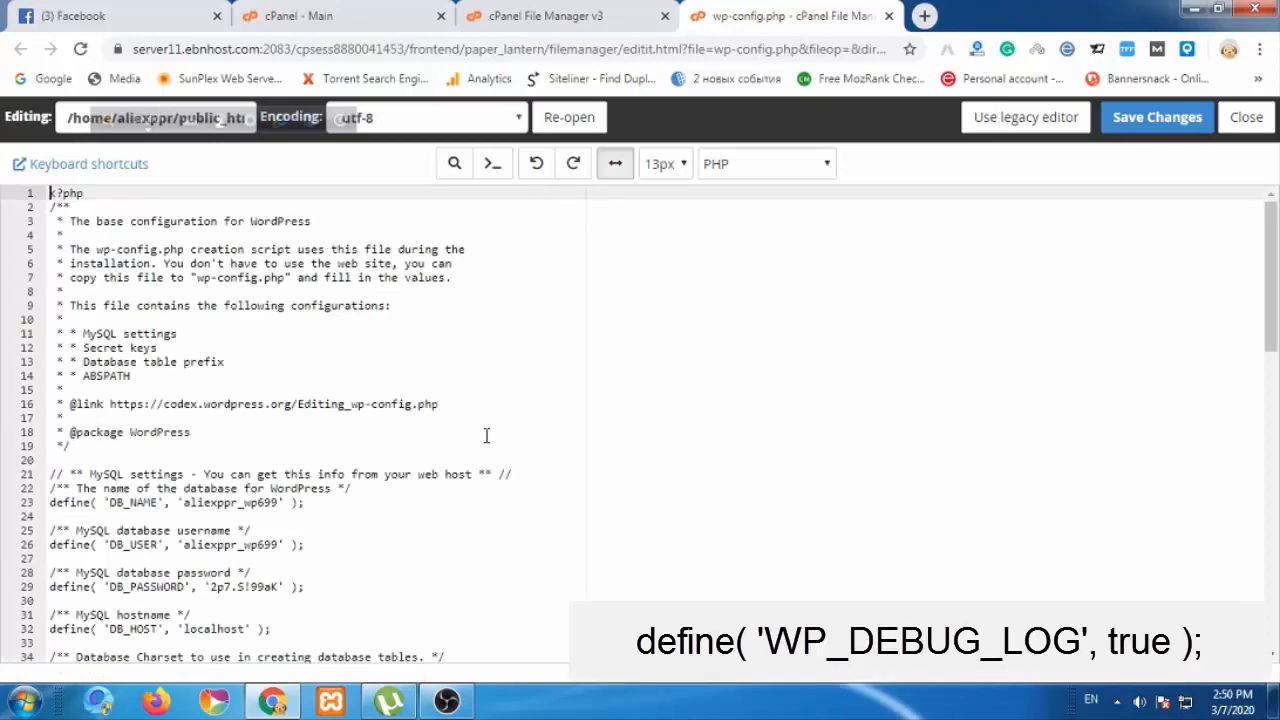
Change define('WP_DEBUG', false) on line 80 to true
scroll(down, 3)
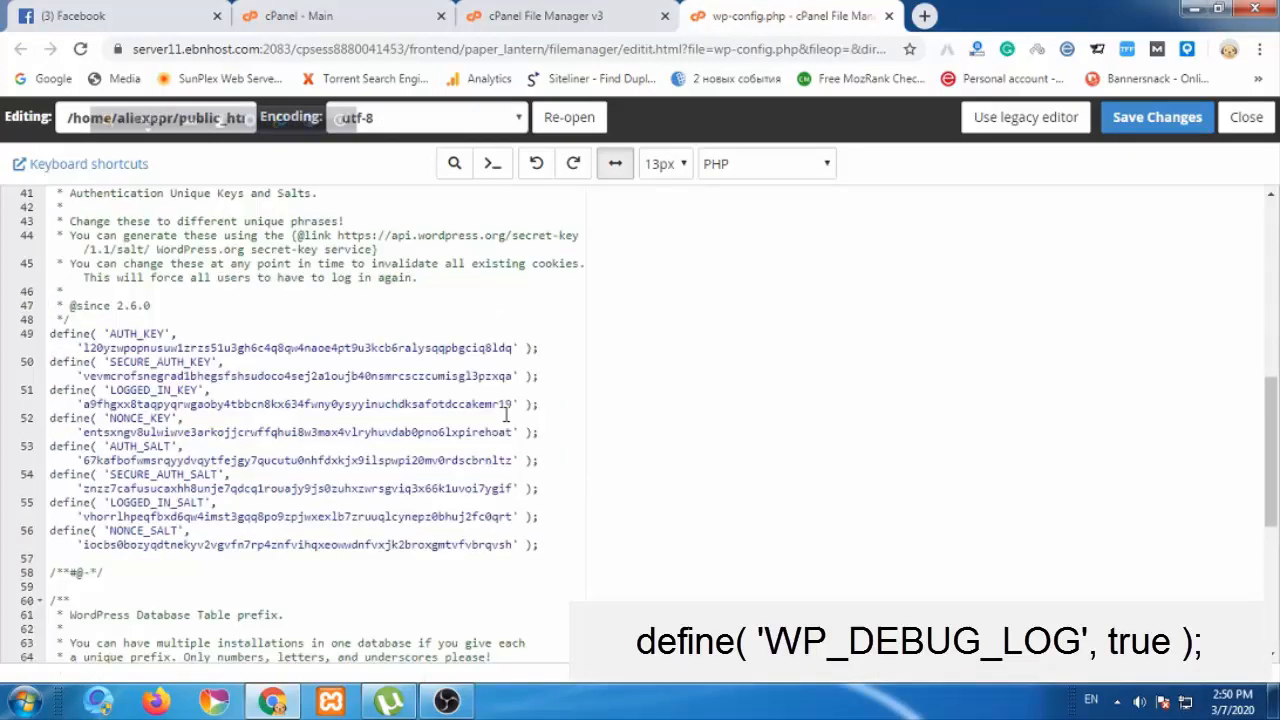
scroll(down, 3)
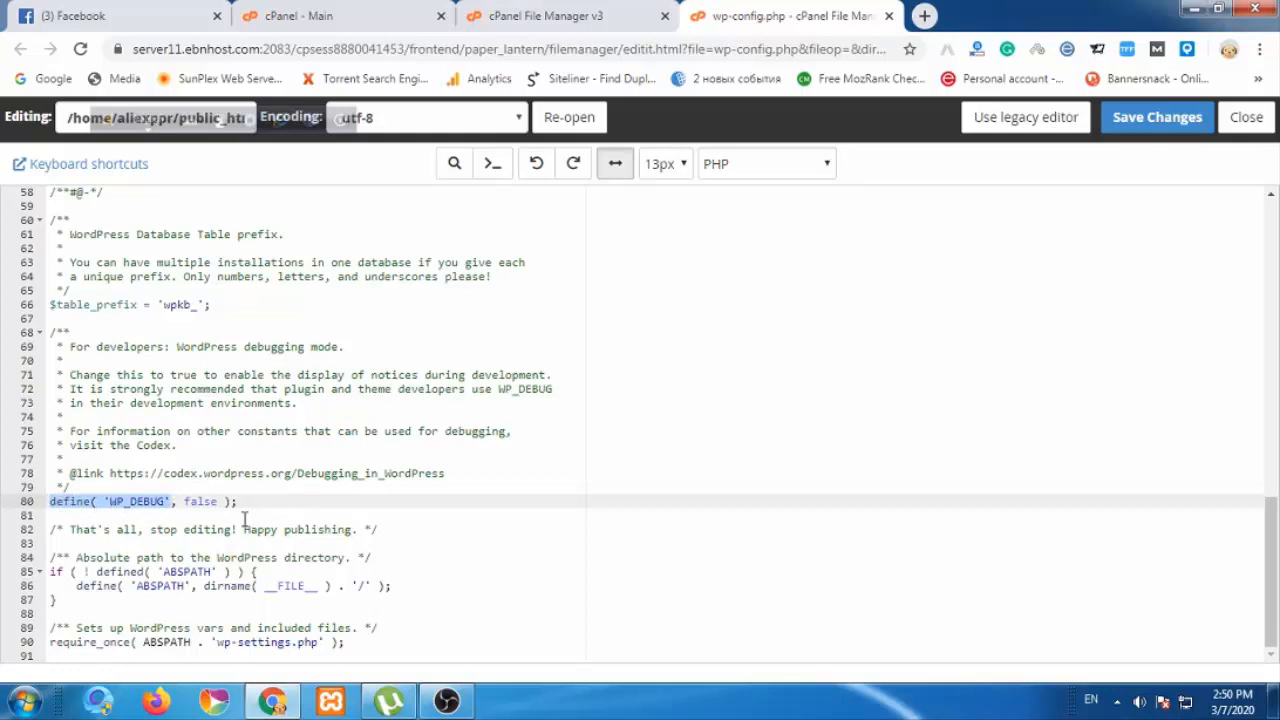
click(216, 500)
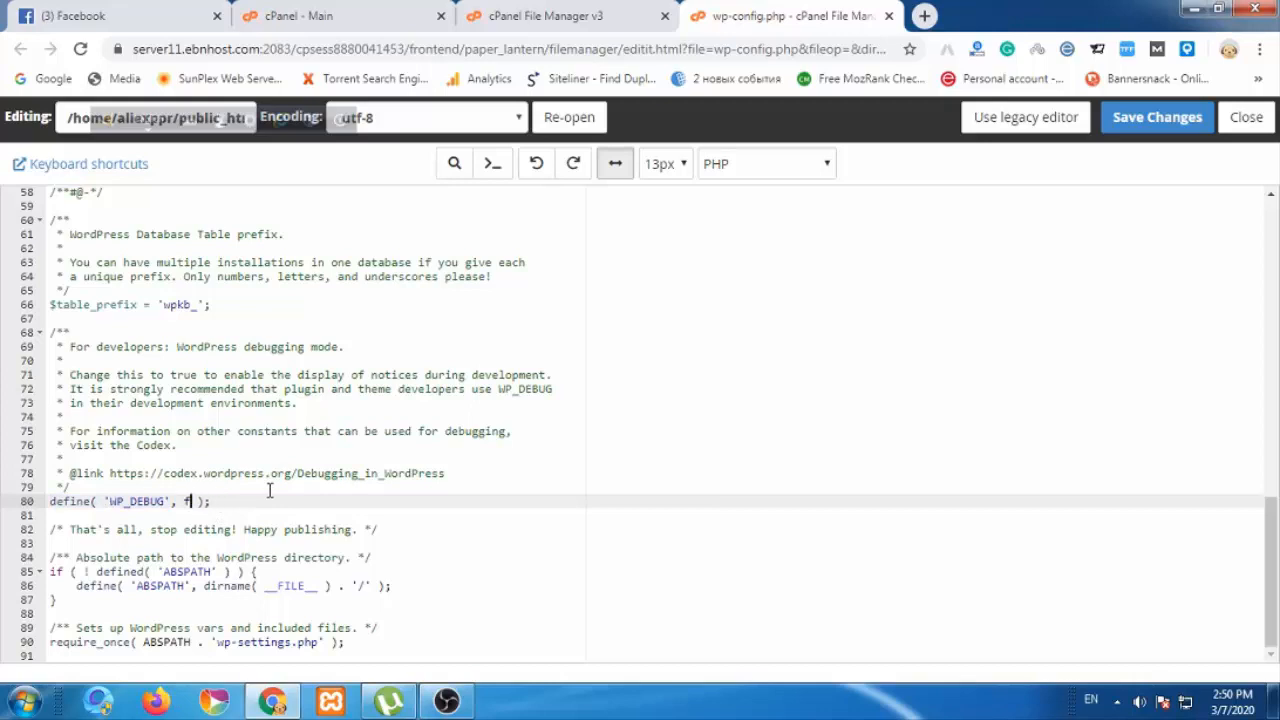
click(924, 16)
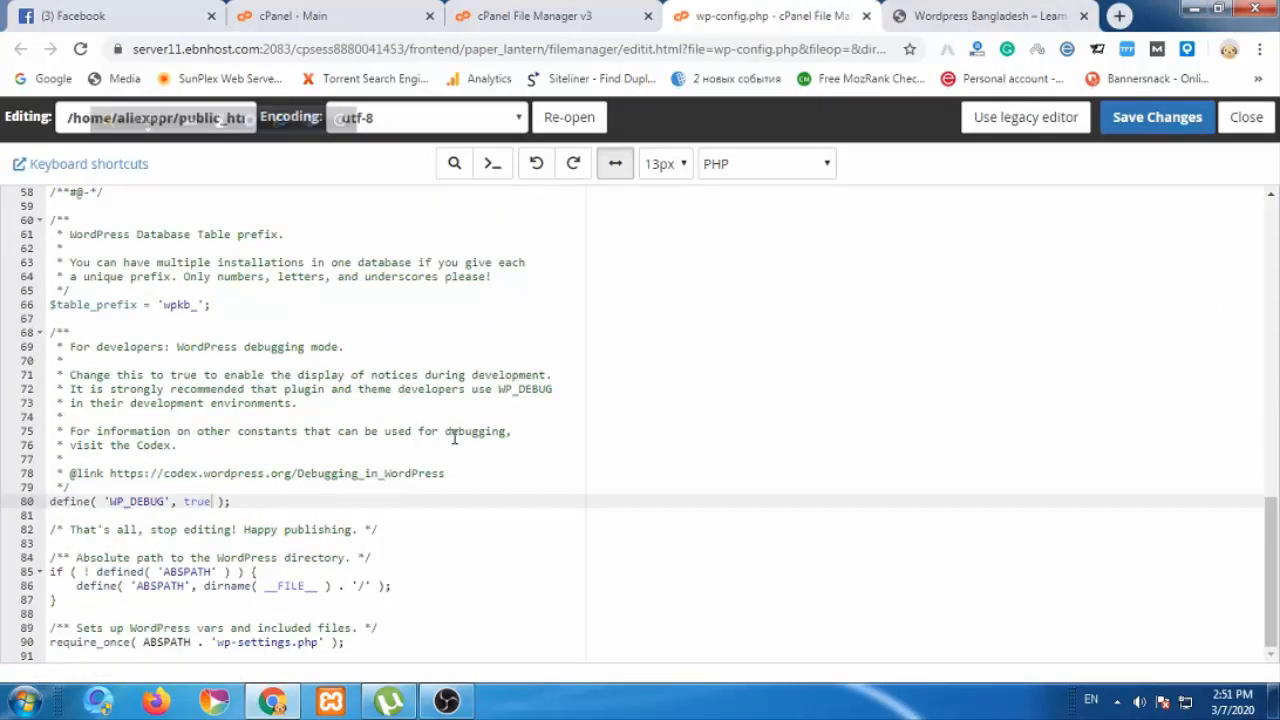
Reload the WordPress site in its tab, then return to the cPanel main dashboard
click(984, 16)
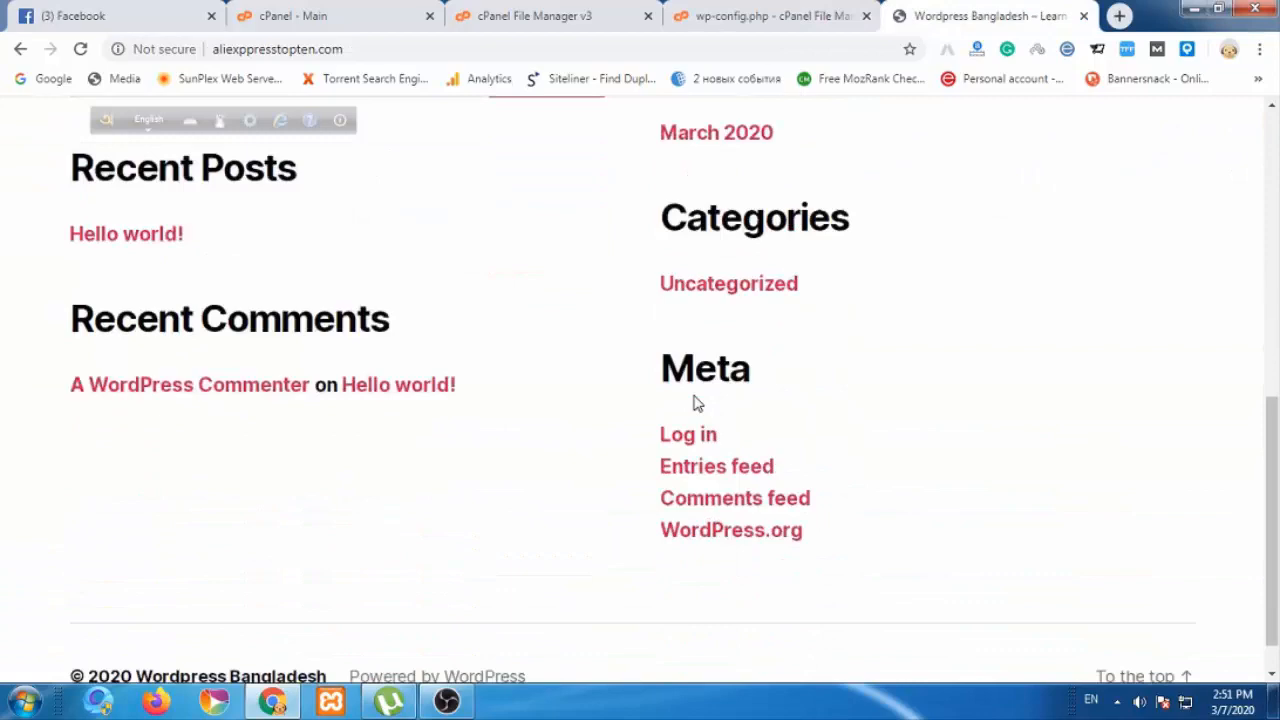
click(764, 16)
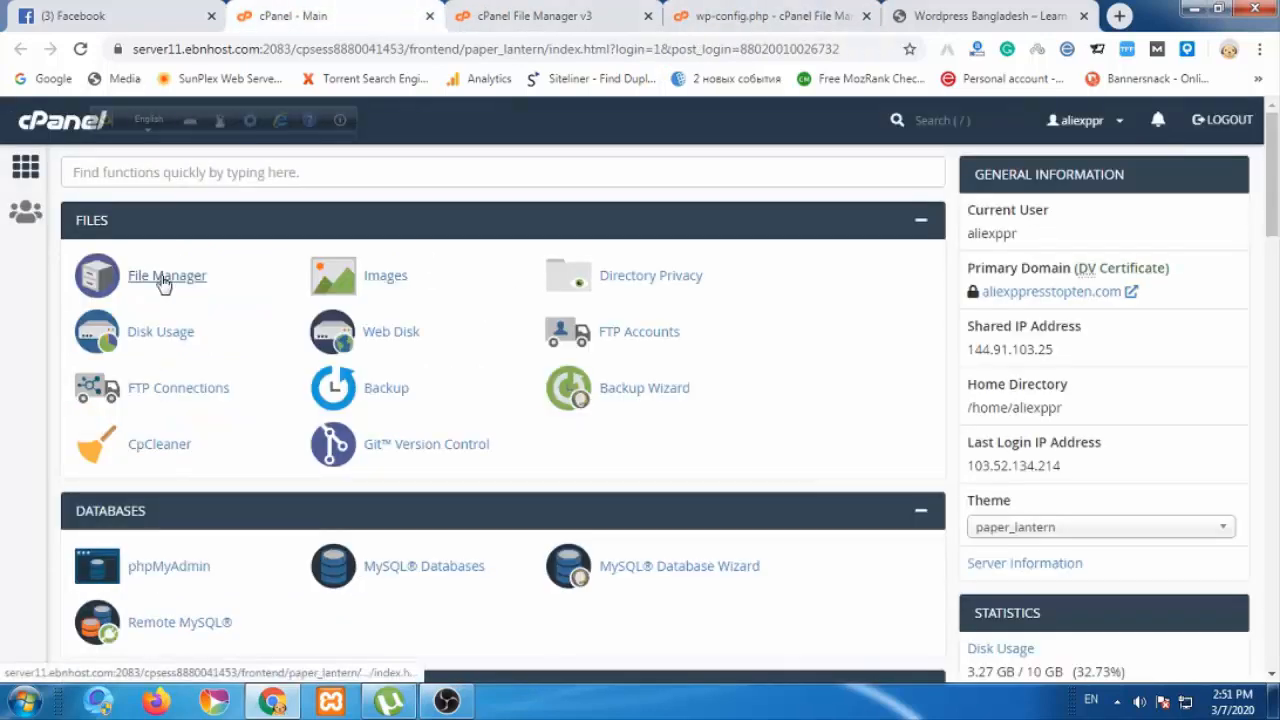
Restore WP_DEBUG to false on line 80, save wp-config.php, and revisit the WordPress site
click(168, 276)
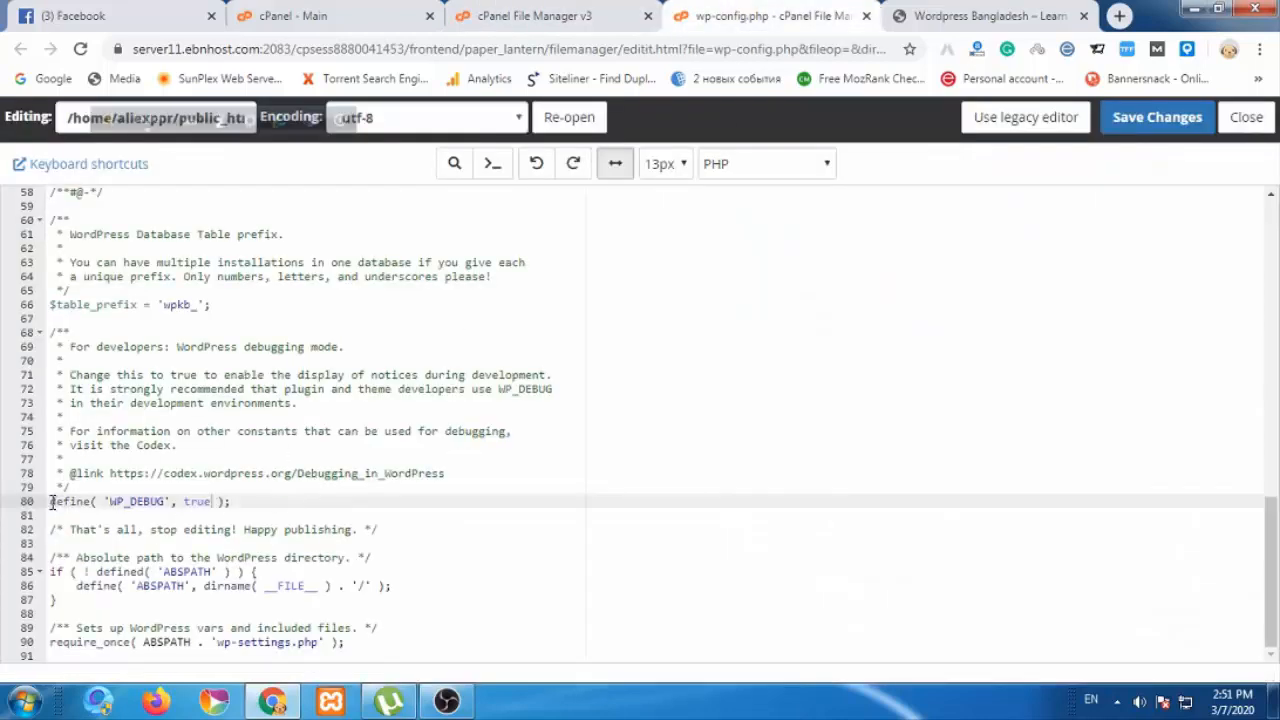
click(184, 500)
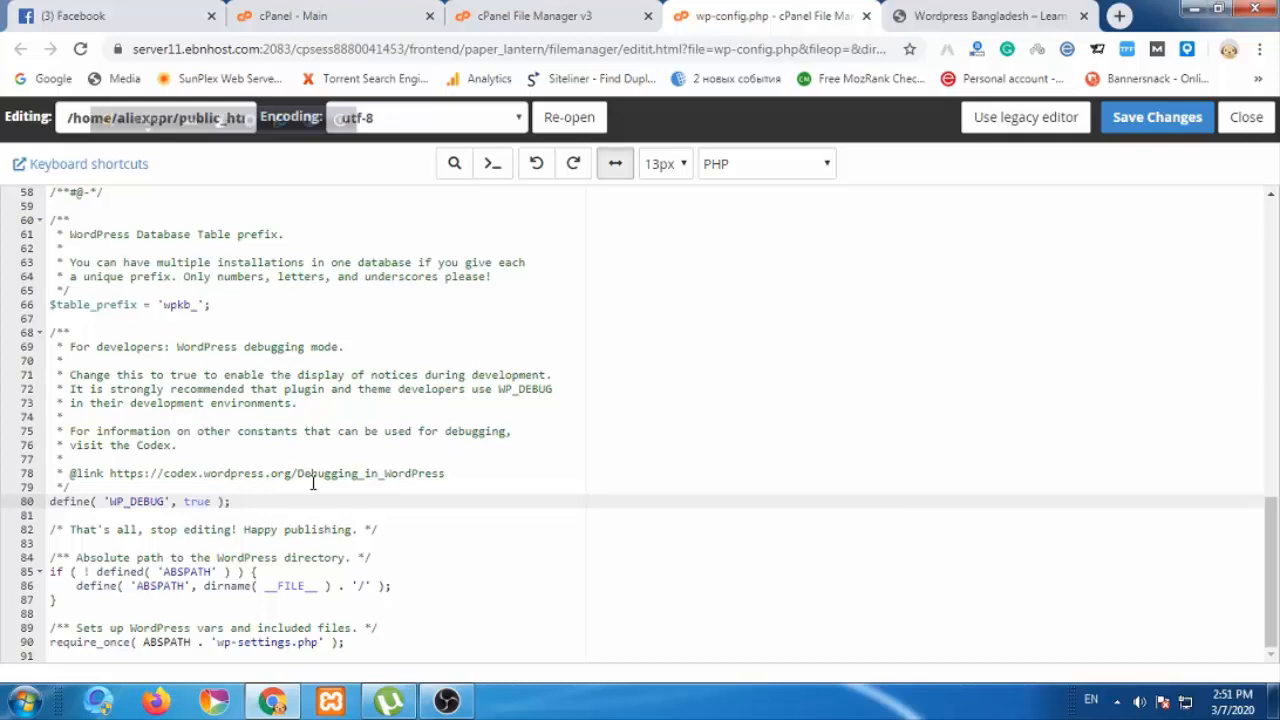
text(fa)
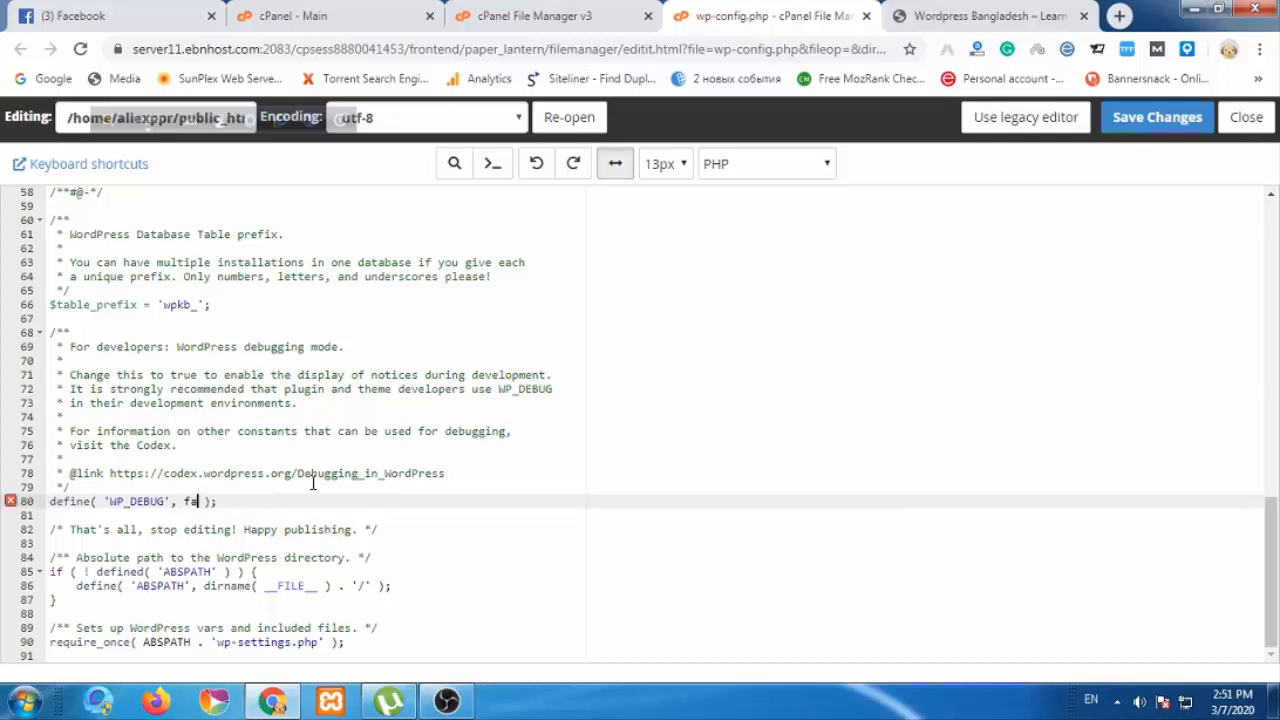
text(lse)
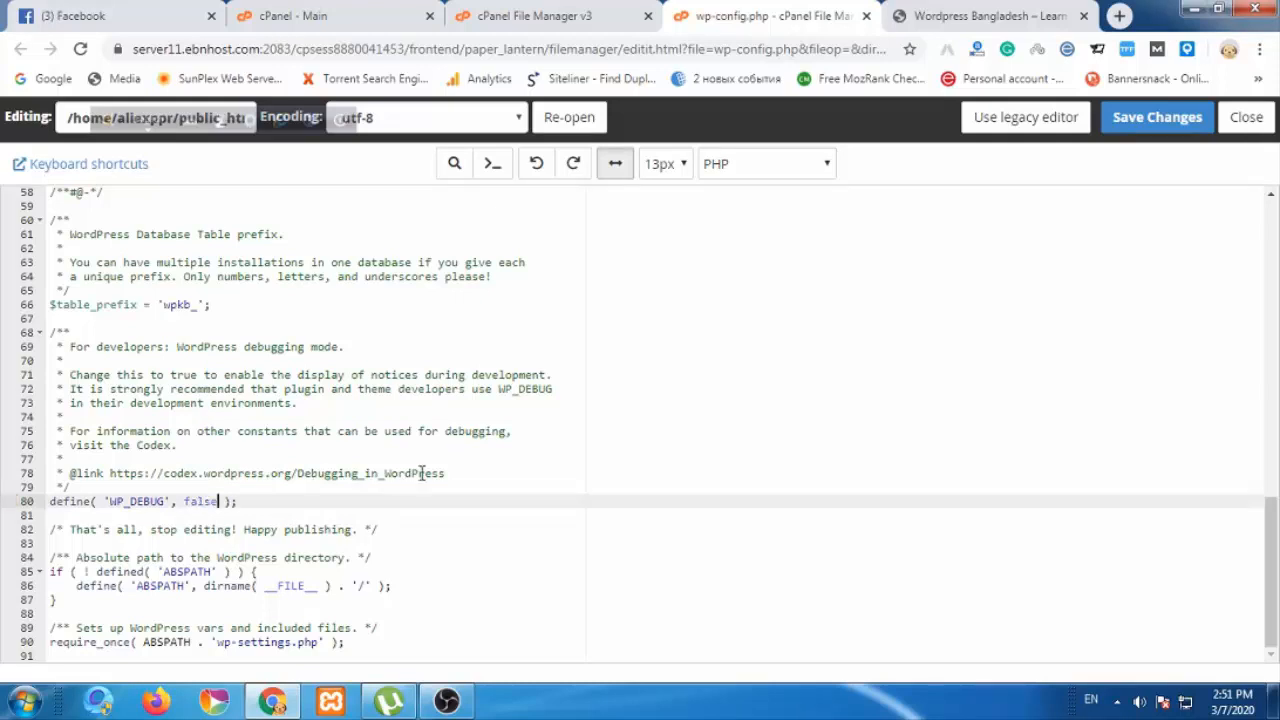
click(1156, 116)
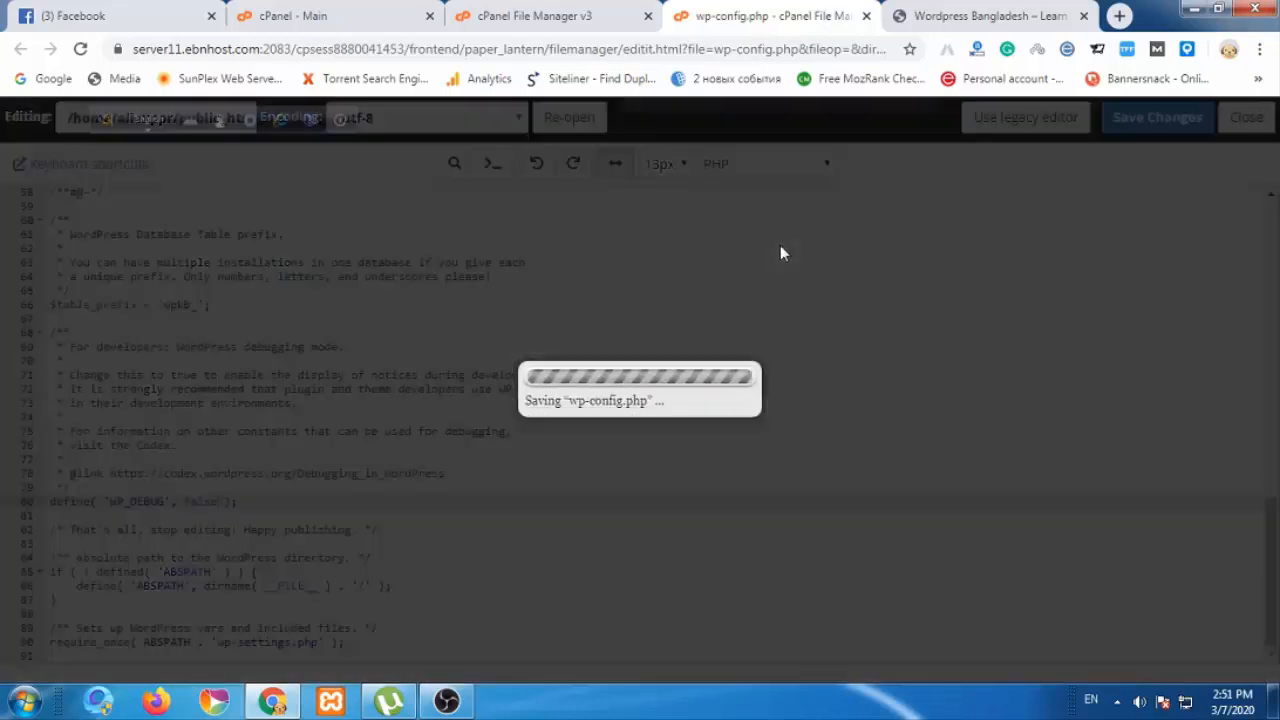
click(984, 16)
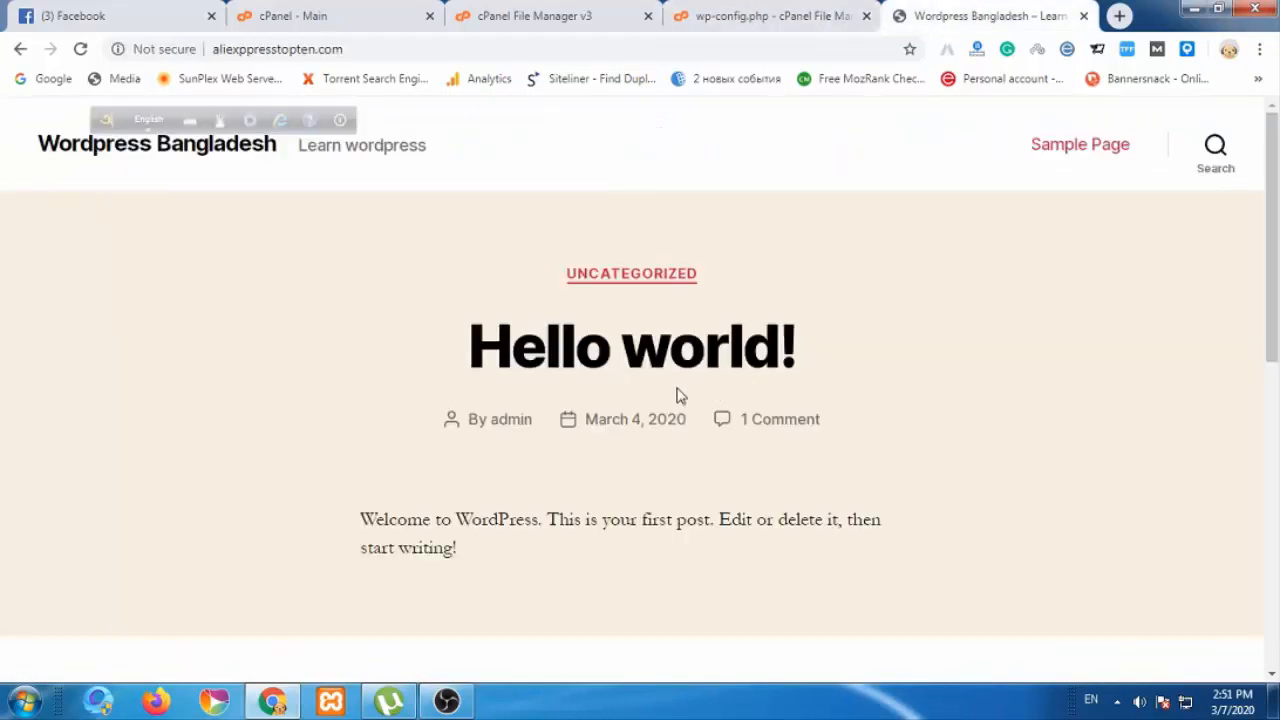